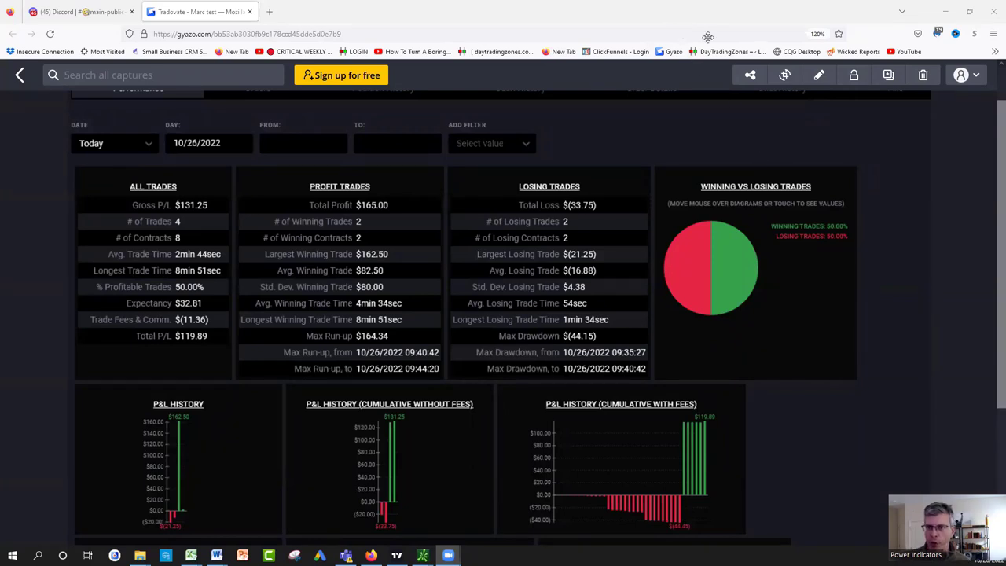
{"action": "mouse_move", "coordinate": [493, 68]}
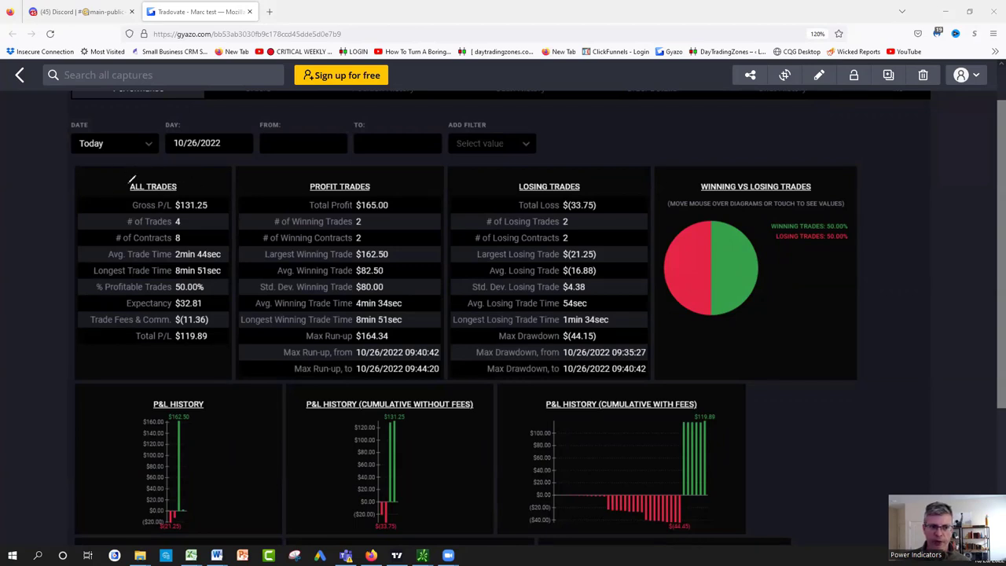
{"action": "mouse_move", "coordinate": [132, 180]}
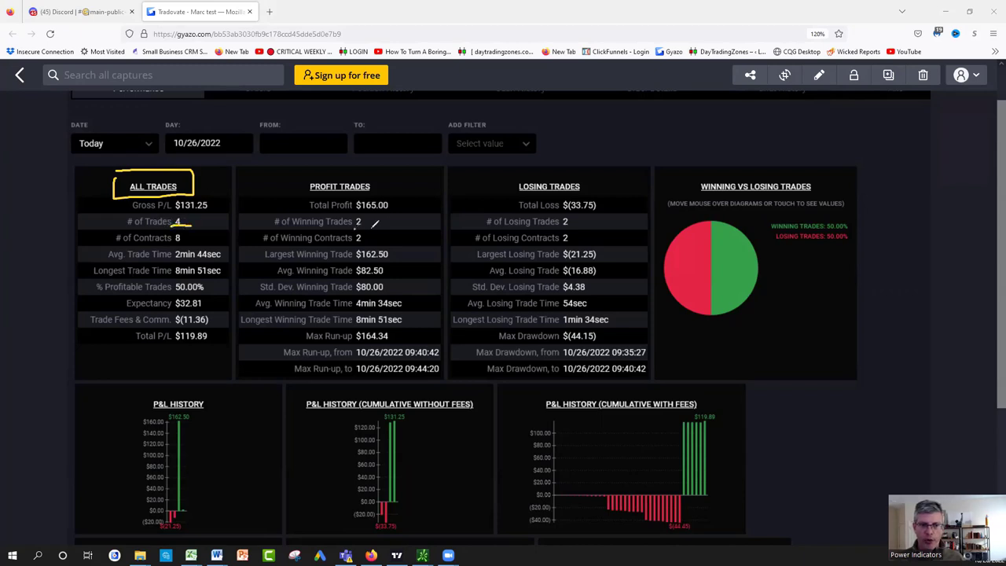
{"action": "mouse_move", "coordinate": [770, 264]}
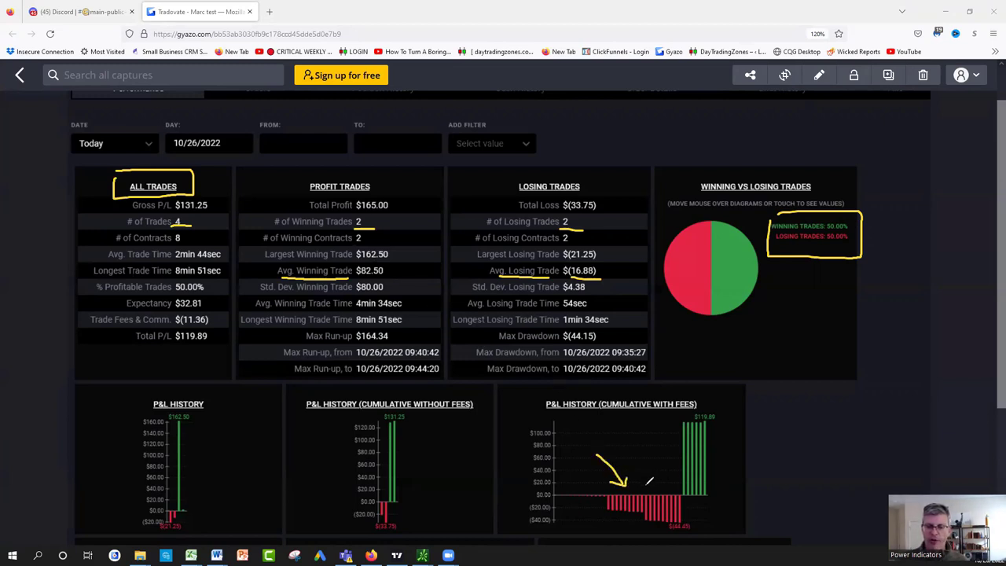
- Draw an arrow on the cumulative P&L chart marking the dip and recovery
{"action": "left_click_drag", "start_coordinate": [648, 495], "coordinate": [676, 432]}
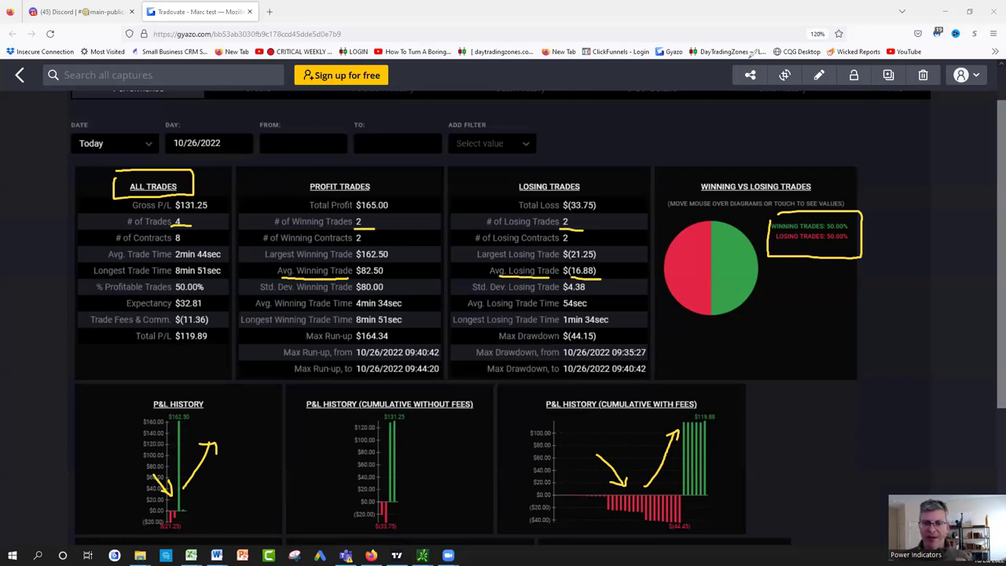
{"action": "mouse_move", "coordinate": [761, 49]}
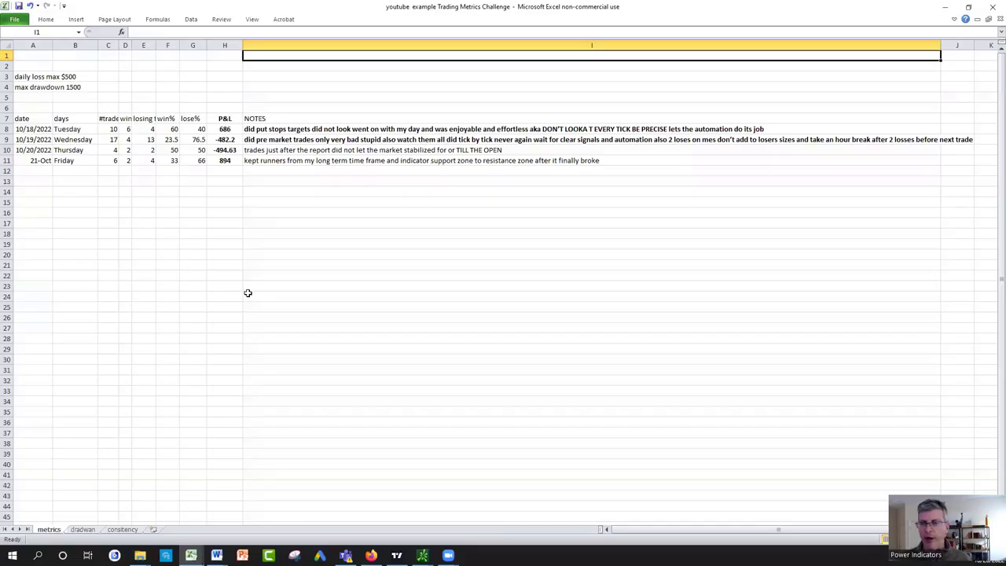
{"action": "mouse_move", "coordinate": [475, 77]}
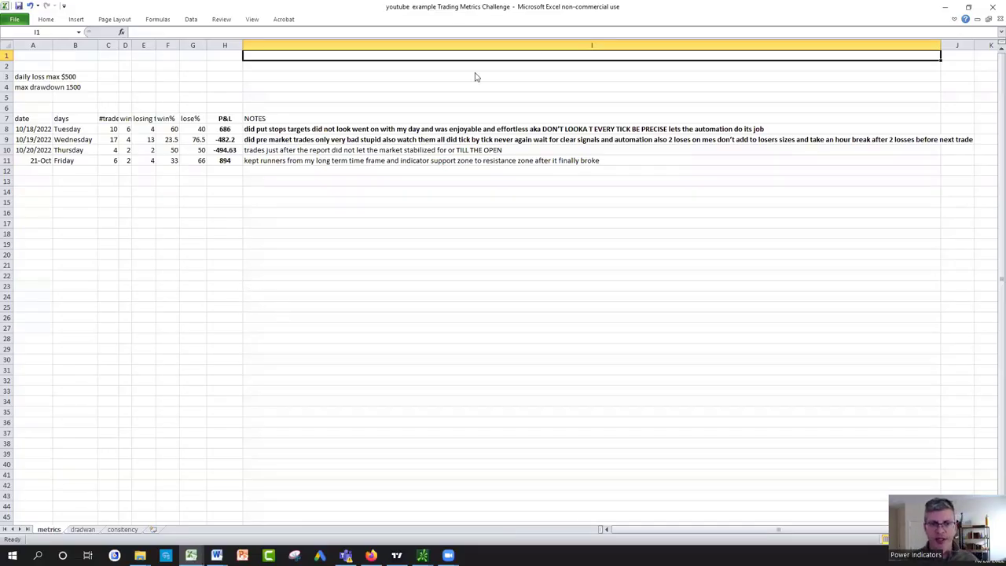
{"action": "mouse_move", "coordinate": [431, 74]}
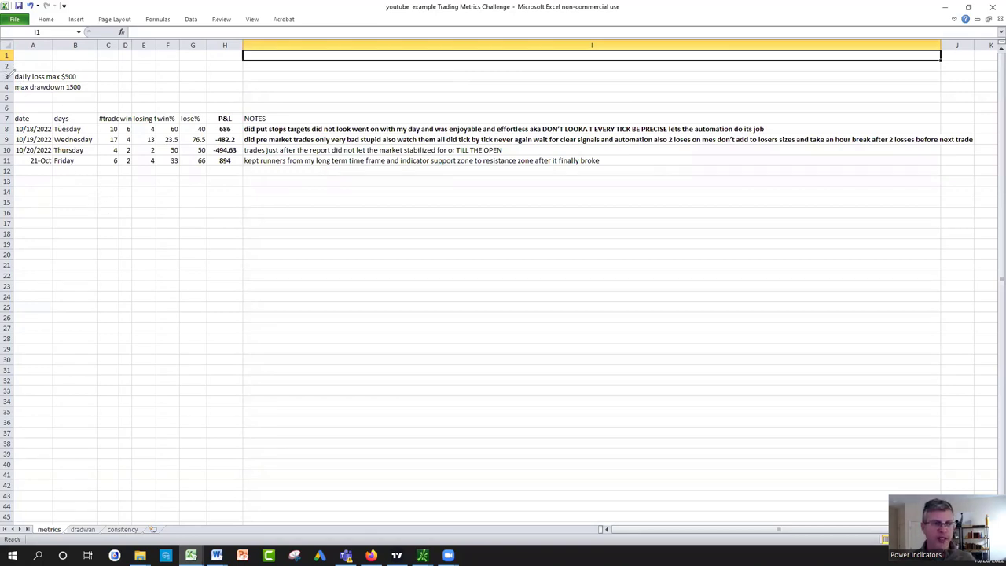
- Outline the daily loss and drawdown limit cells at the top of the journal
{"action": "left_click", "coordinate": [33, 97]}
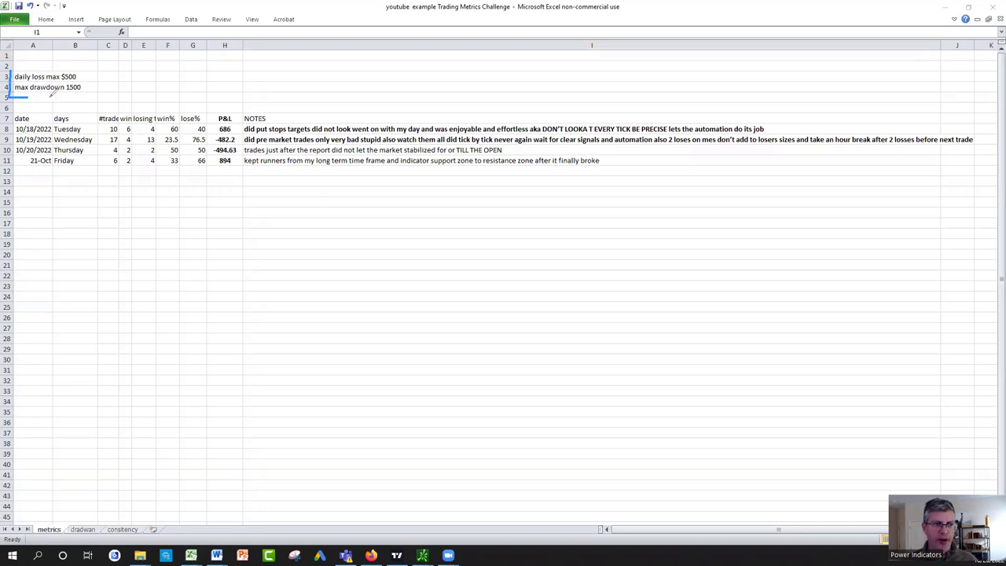
{"action": "left_click_drag", "start_coordinate": [16, 55], "coordinate": [95, 94]}
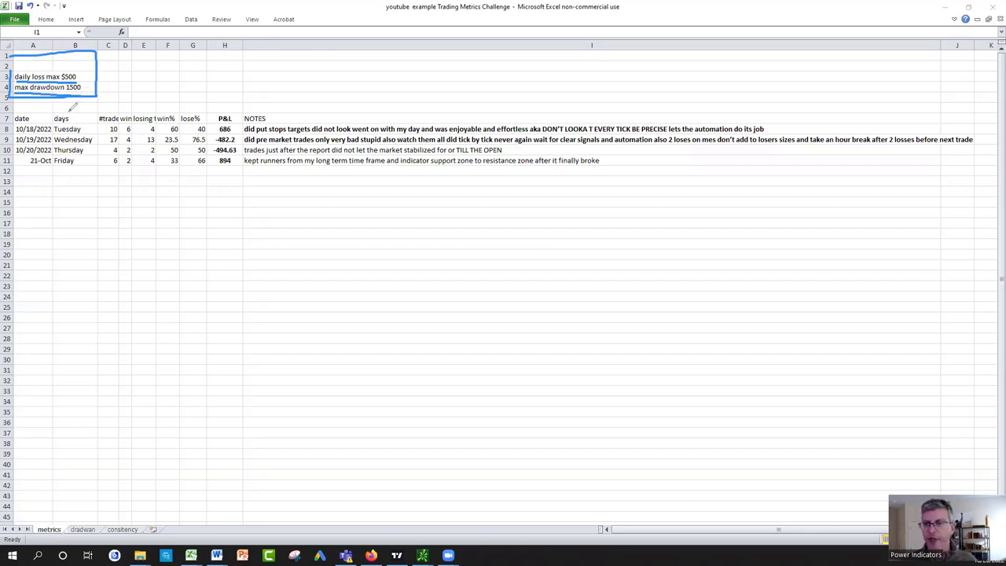
{"action": "mouse_move", "coordinate": [758, 305]}
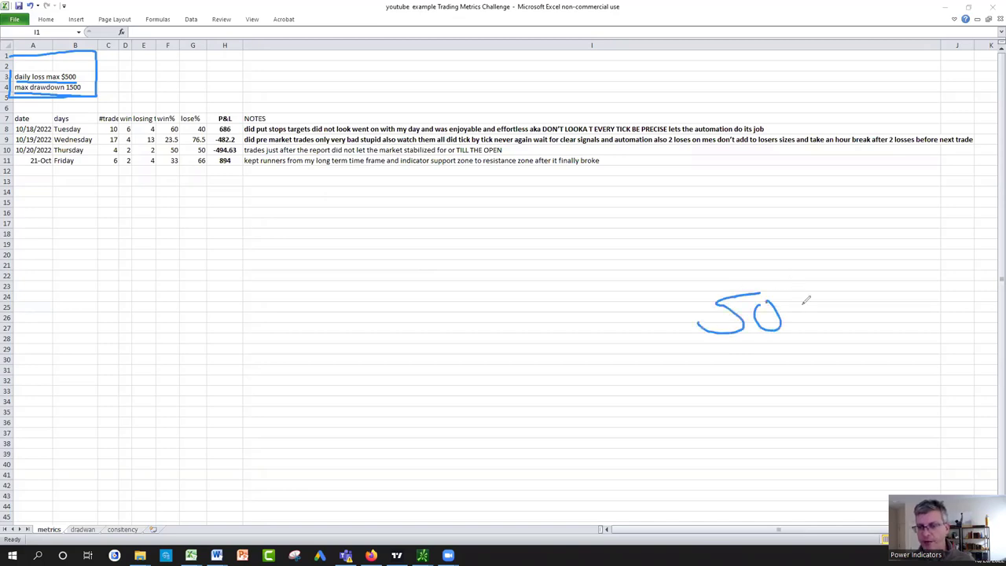
- Write 50k and the circled 8.5k figure beside the table and extend the loss-limit sketch
{"action": "left_click_drag", "start_coordinate": [786, 275], "coordinate": [836, 325]}
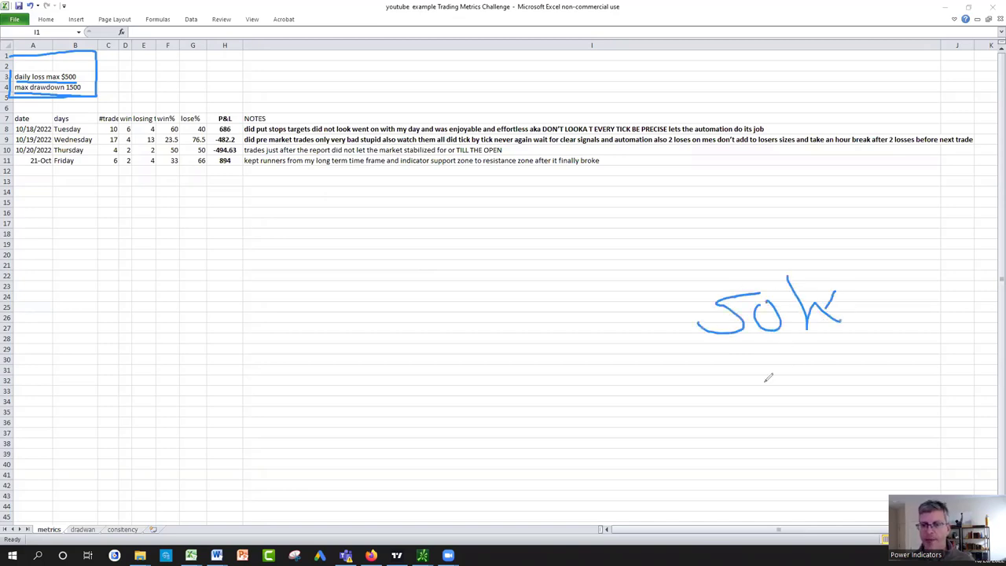
{"action": "left_click_drag", "start_coordinate": [739, 365], "coordinate": [731, 396]}
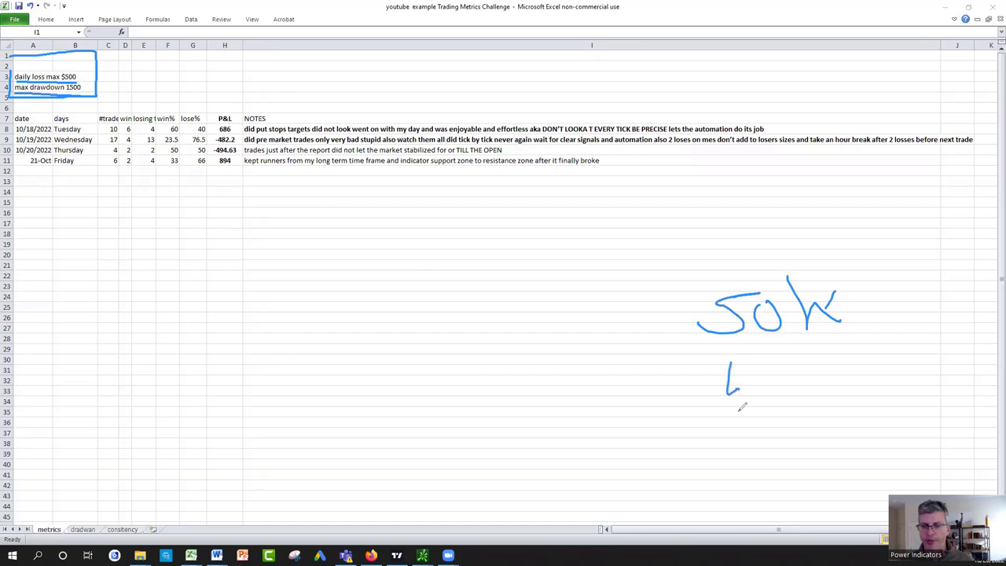
{"action": "left_click_drag", "start_coordinate": [755, 377], "coordinate": [794, 393]}
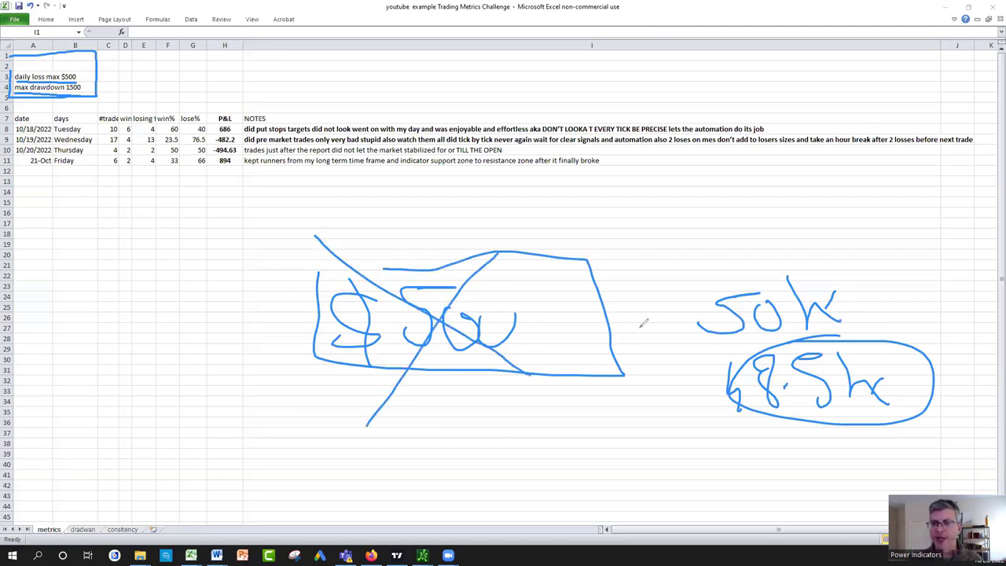
{"action": "left_click_drag", "start_coordinate": [731, 192], "coordinate": [752, 249]}
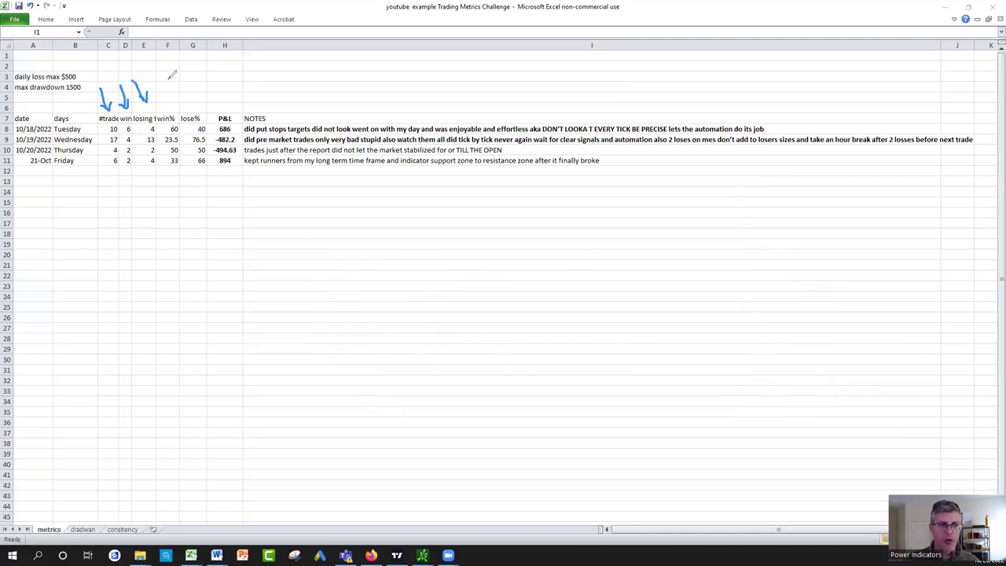
- Point arrows at the trade-count headers, bracket Friday's counts and circle the P&L cells
{"action": "left_click_drag", "start_coordinate": [176, 75], "coordinate": [170, 102]}
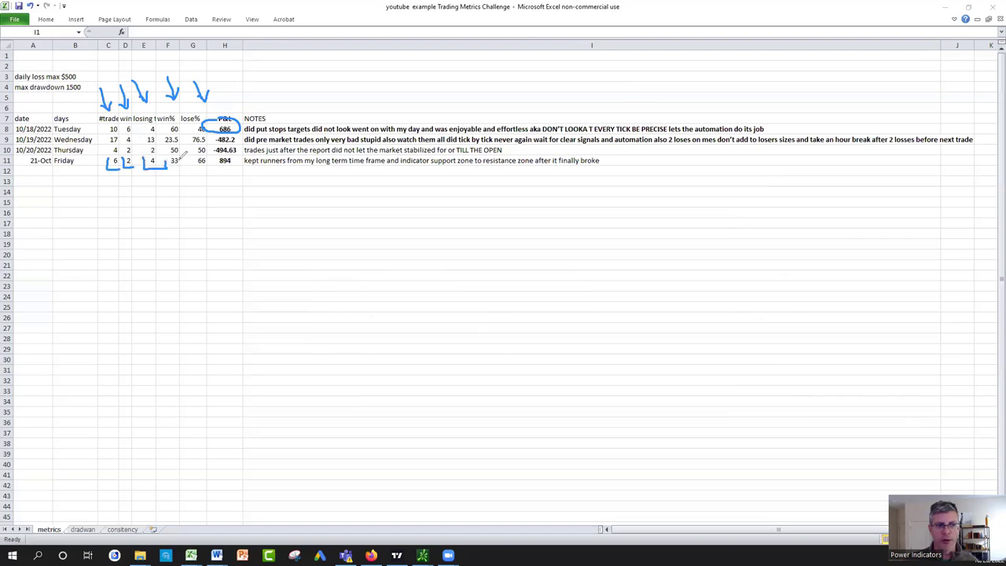
{"action": "left_click_drag", "start_coordinate": [212, 154], "coordinate": [236, 170]}
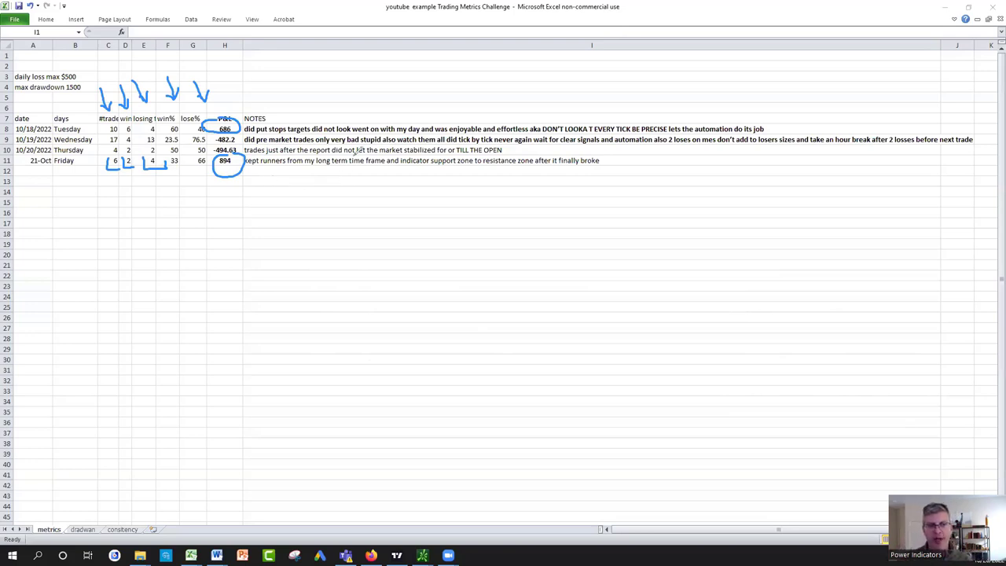
{"action": "mouse_move", "coordinate": [481, 56]}
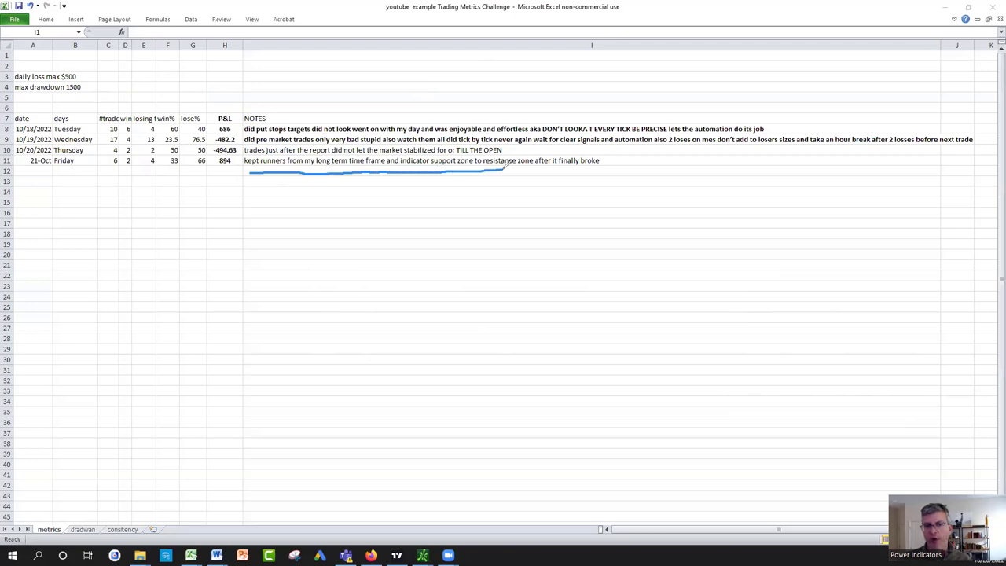
- Underline Friday's note about keeping runners to the resistance zone
{"action": "left_click_drag", "start_coordinate": [503, 170], "coordinate": [605, 170]}
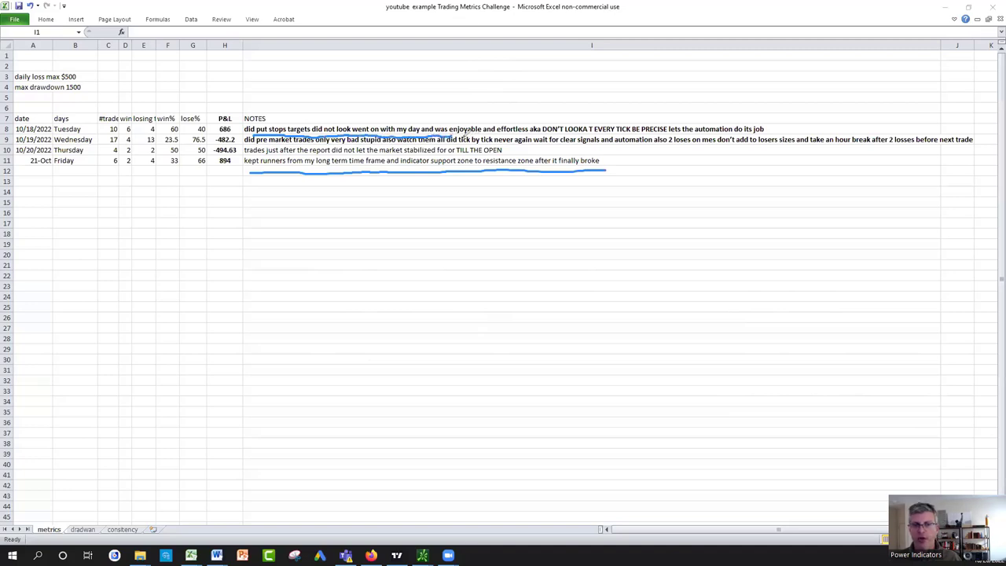
{"action": "mouse_move", "coordinate": [495, 124]}
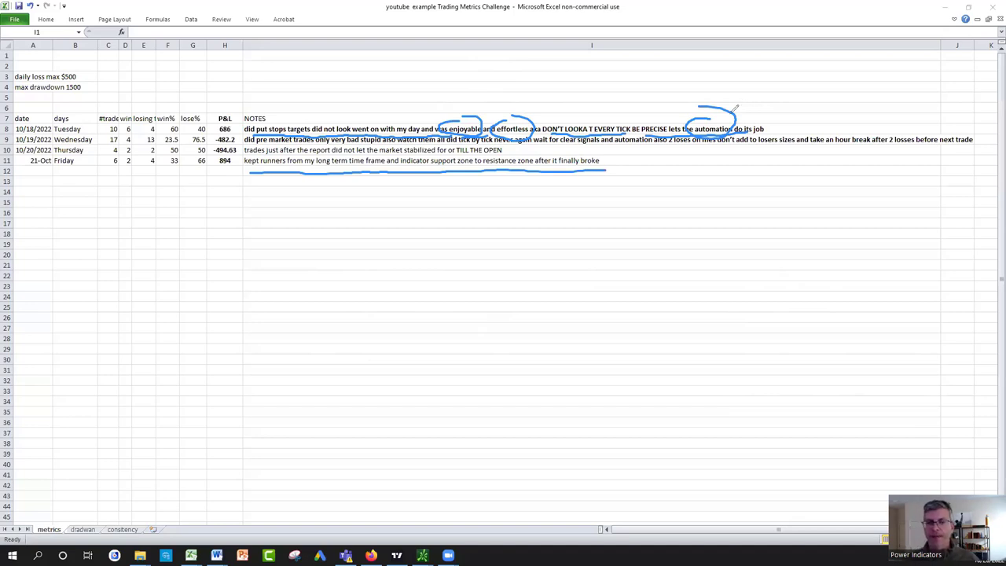
{"action": "mouse_move", "coordinate": [621, 72]}
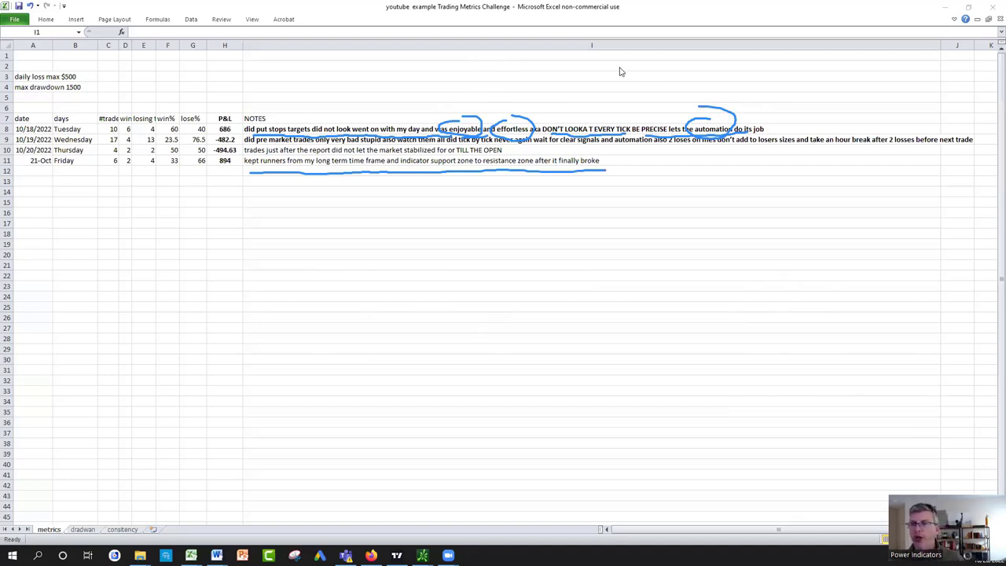
{"action": "mouse_move", "coordinate": [632, 85]}
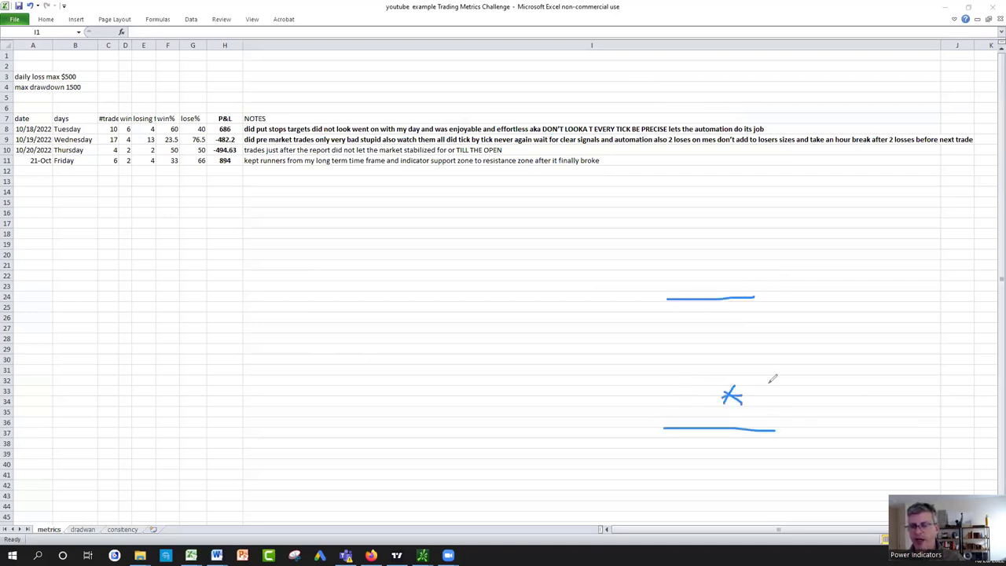
- Mark the entry at 3600 on the lower line with the 3590 stop loss below it
{"action": "left_click_drag", "start_coordinate": [773, 393], "coordinate": [825, 385]}
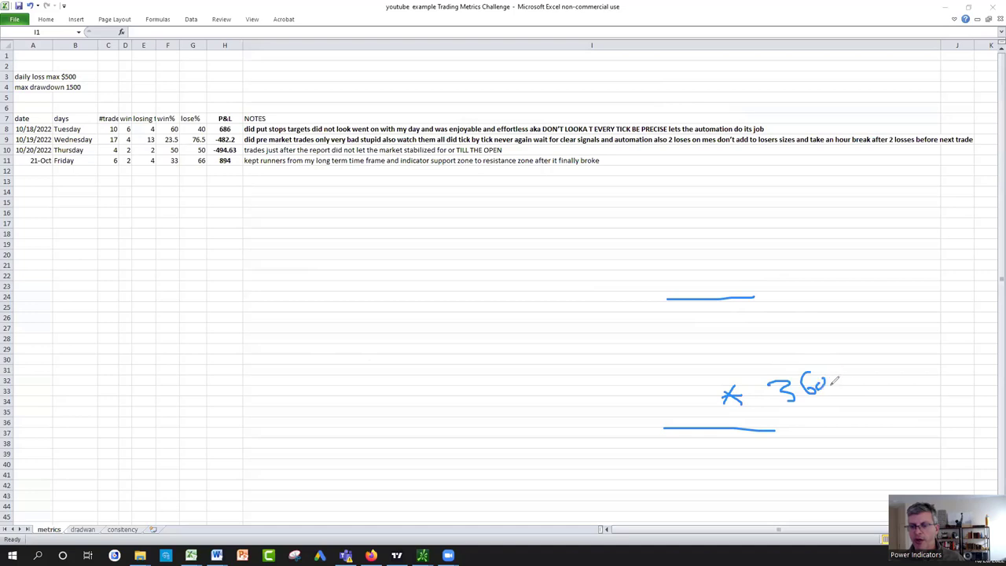
{"action": "left_click_drag", "start_coordinate": [825, 377], "coordinate": [836, 390]}
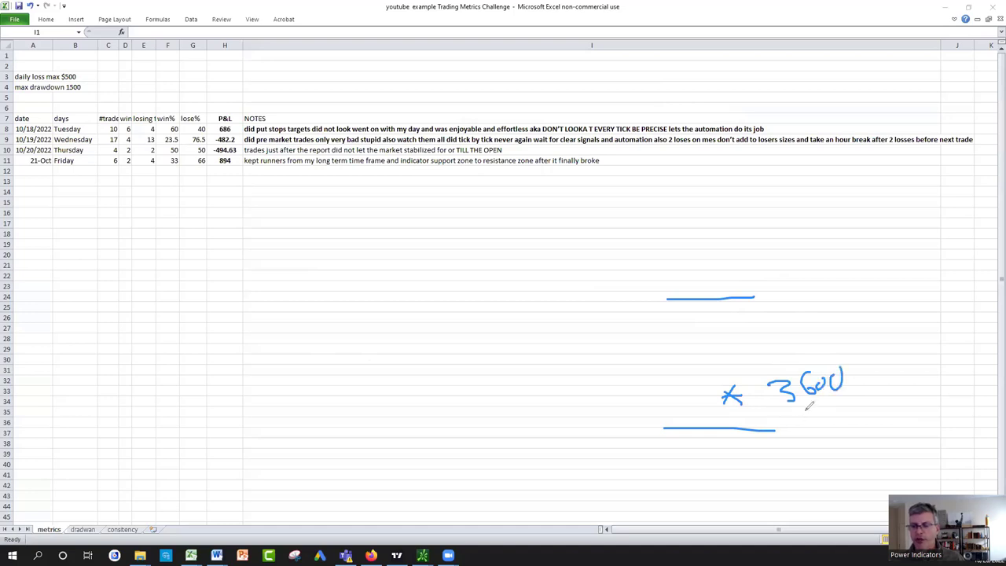
{"action": "left_click_drag", "start_coordinate": [789, 428], "coordinate": [818, 411]}
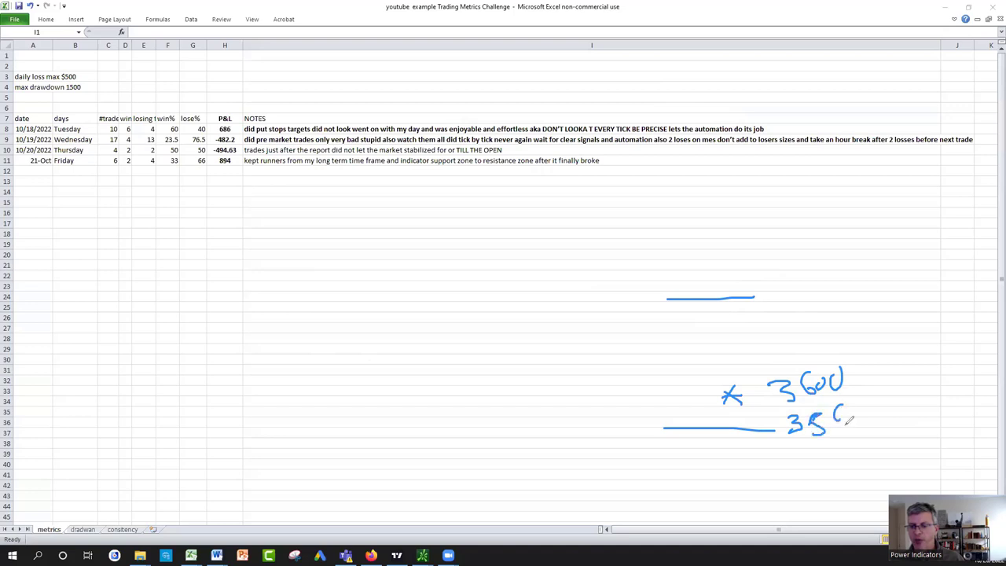
{"action": "left_click_drag", "start_coordinate": [833, 425], "coordinate": [814, 456]}
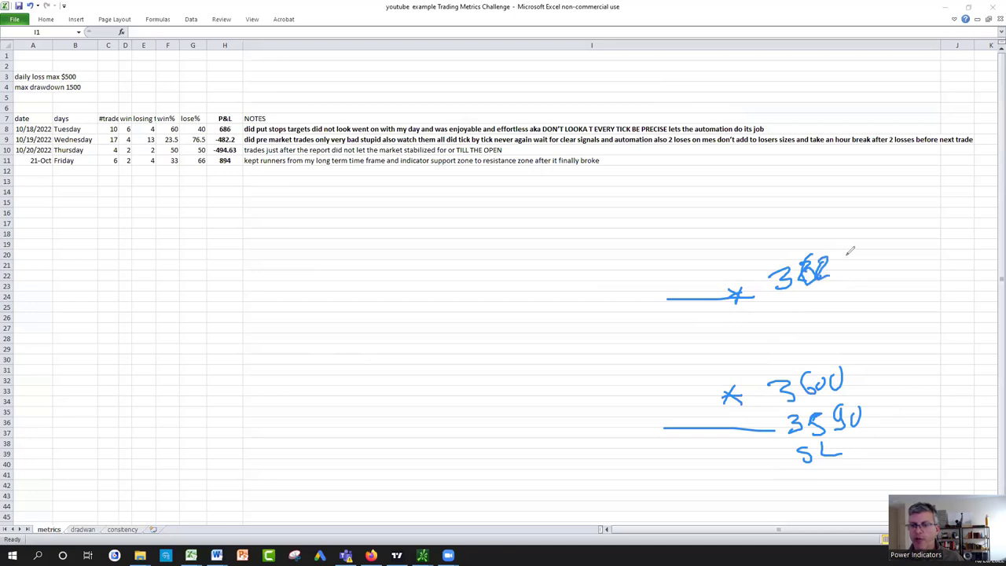
- Correct the upper level to read 3825 and begin writing 'sell' above it
{"action": "left_click_drag", "start_coordinate": [840, 258], "coordinate": [846, 280]}
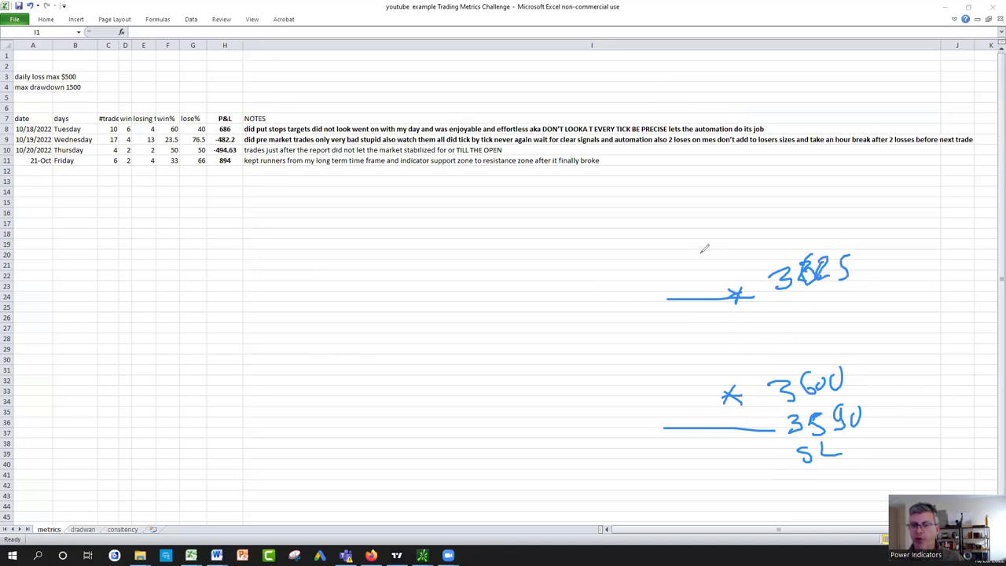
{"action": "left_click_drag", "start_coordinate": [688, 255], "coordinate": [716, 248]}
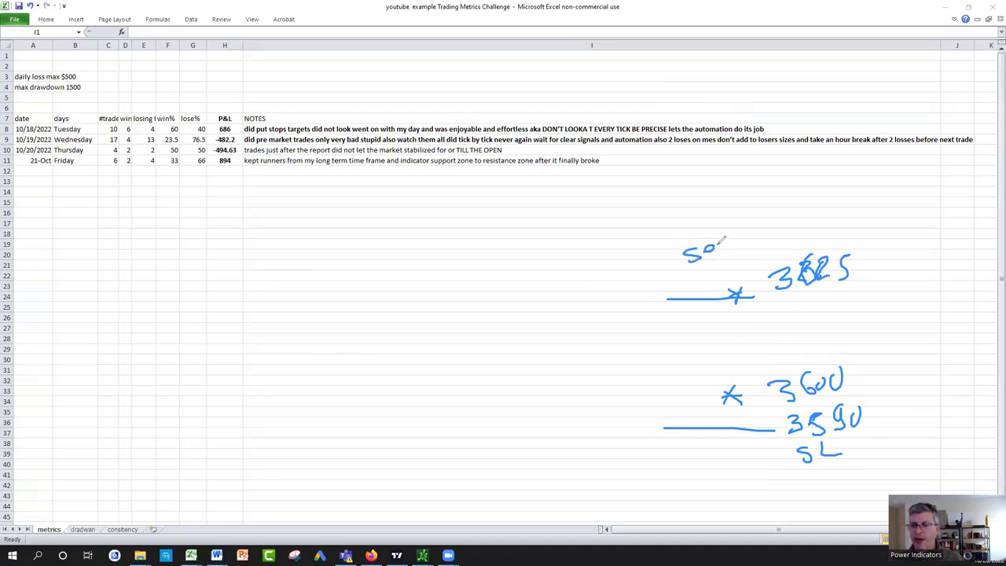
{"action": "left_click_drag", "start_coordinate": [684, 249], "coordinate": [773, 251]}
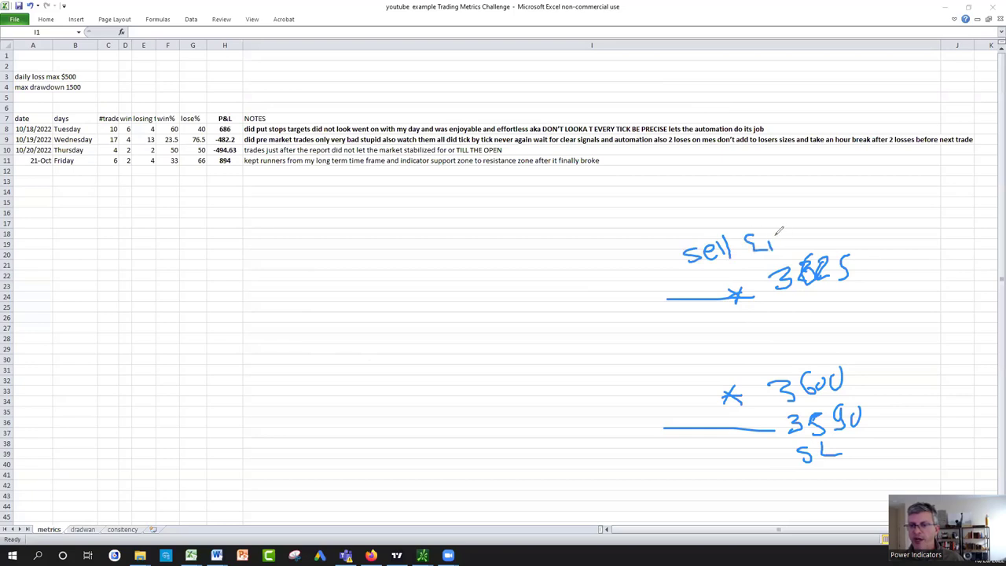
- Label 3825 as sell limit, add a resistance arrow, circle the key prices and write Support
{"action": "left_click_drag", "start_coordinate": [767, 233], "coordinate": [817, 236]}
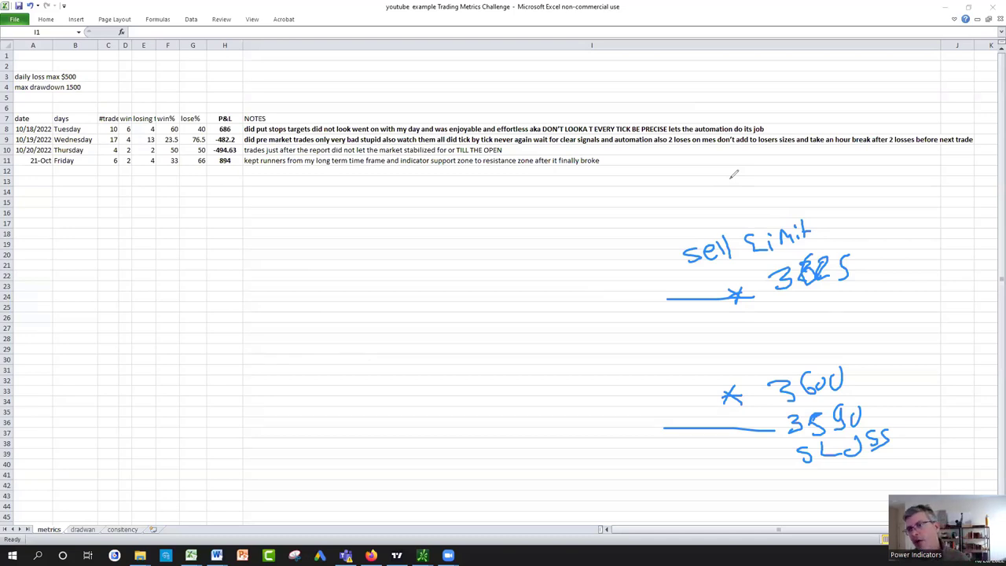
{"action": "mouse_move", "coordinate": [673, 233]}
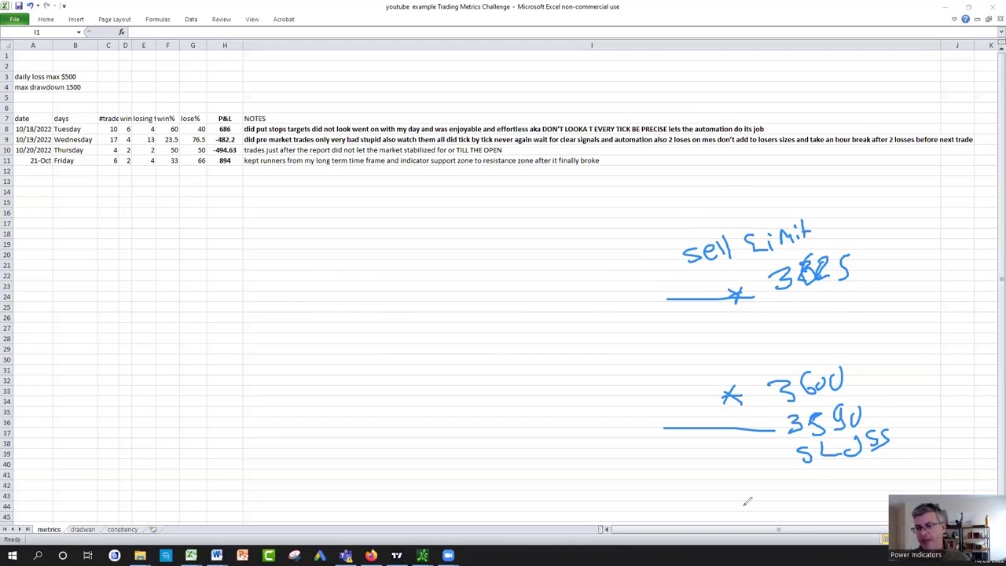
{"action": "left_click_drag", "start_coordinate": [742, 506], "coordinate": [783, 448]}
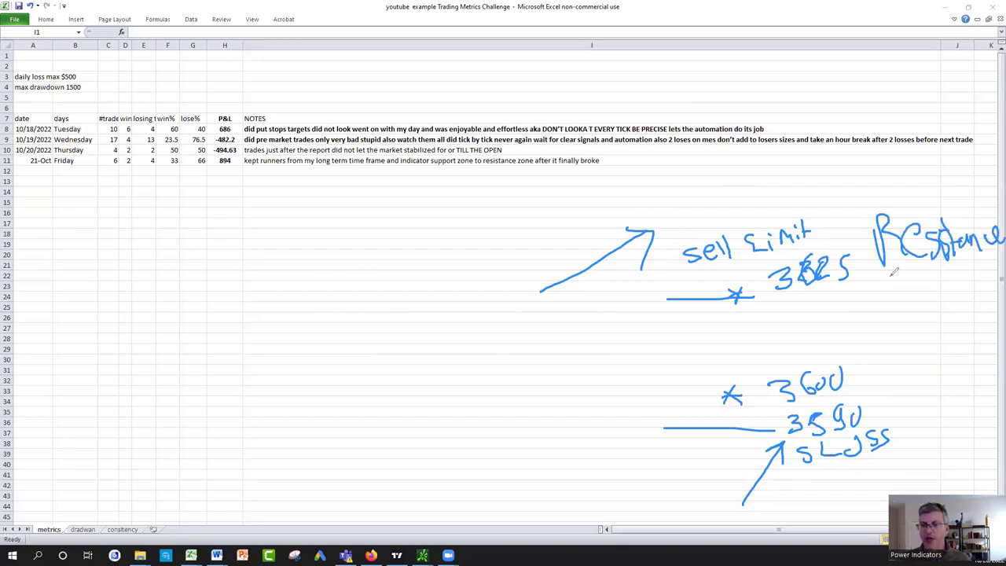
{"action": "left_click_drag", "start_coordinate": [883, 274], "coordinate": [972, 274]}
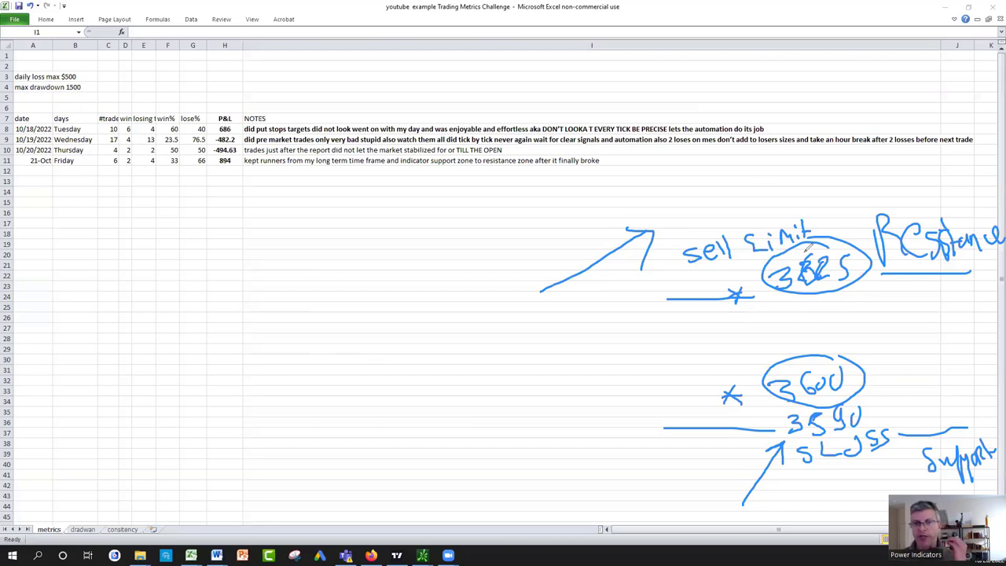
{"action": "mouse_move", "coordinate": [538, 244]}
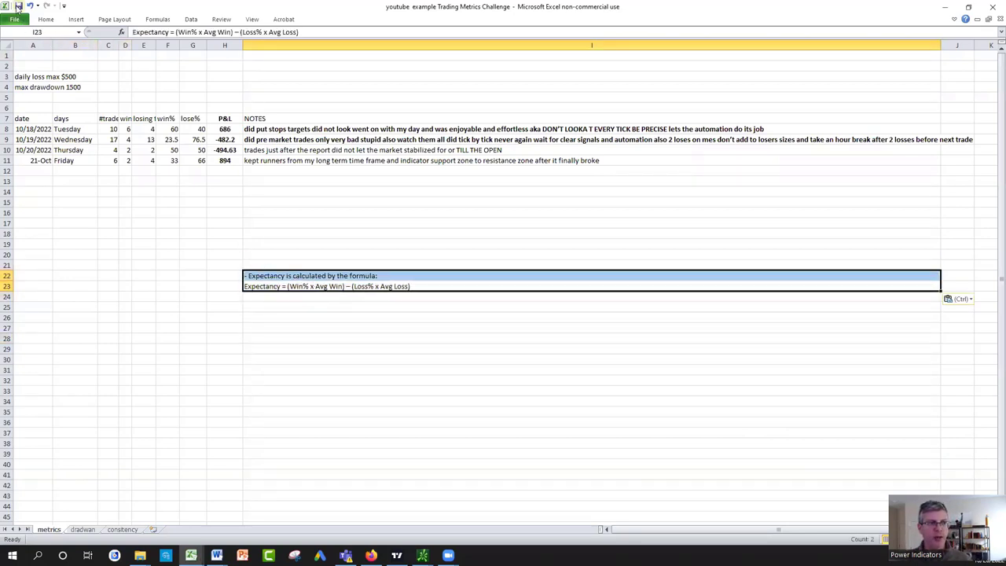
- Restyle the expectancy formula in large red text and clear its ink underlines
{"action": "left_click", "coordinate": [45, 18]}
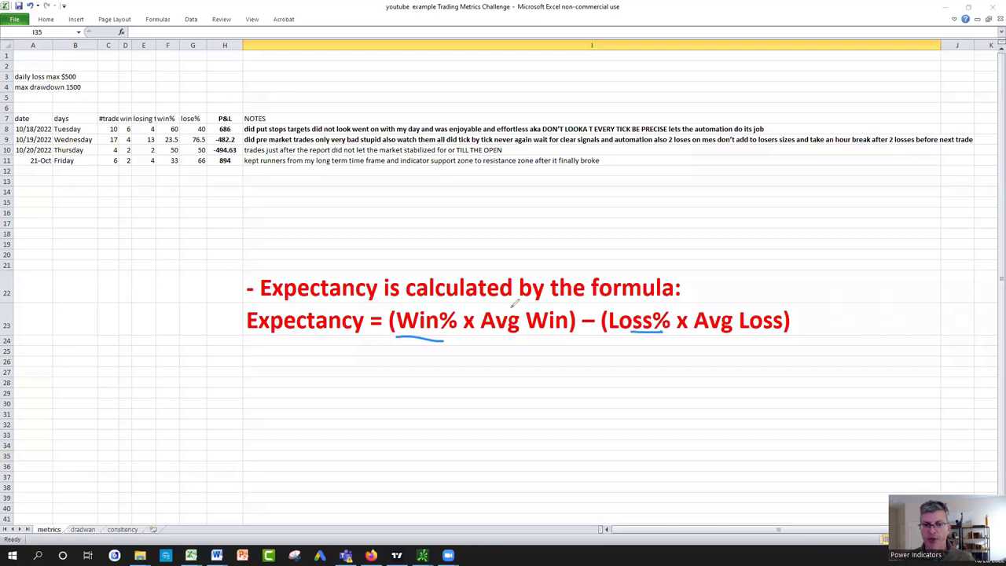
{"action": "left_click", "coordinate": [590, 212]}
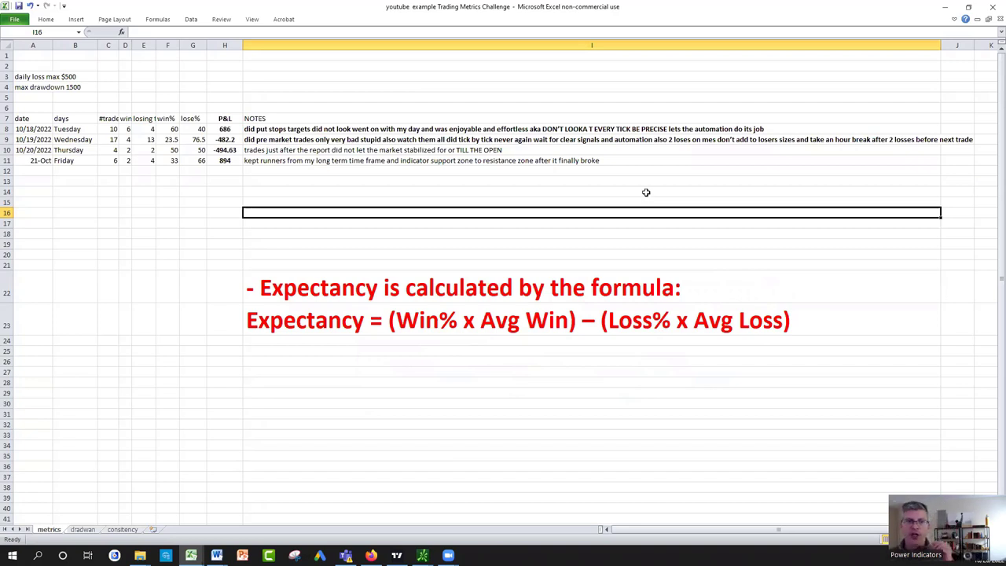
{"action": "mouse_move", "coordinate": [369, 531]}
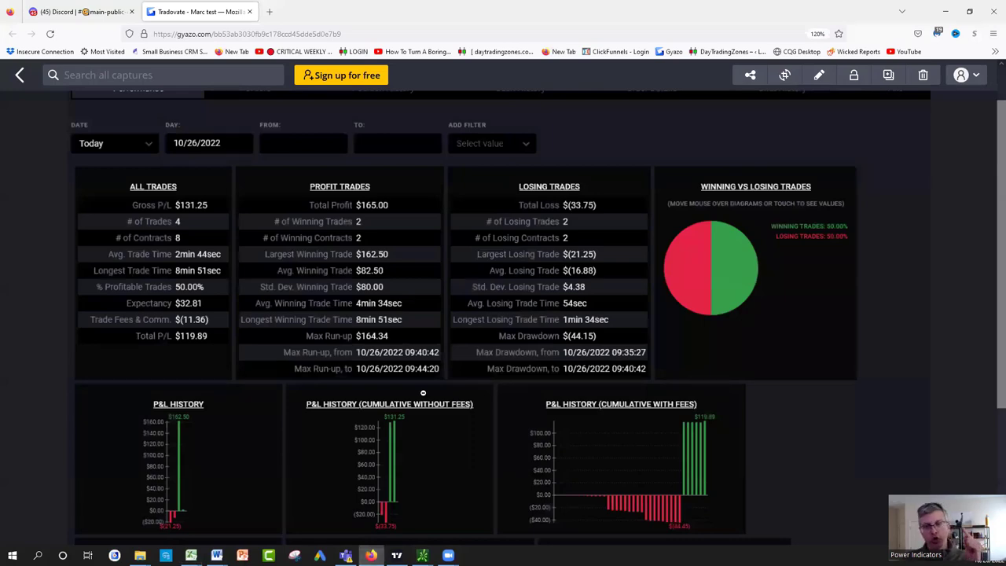
- Switch to the Discord post showing the 10/25/2022 Tradovate report
{"action": "left_click", "coordinate": [78, 11]}
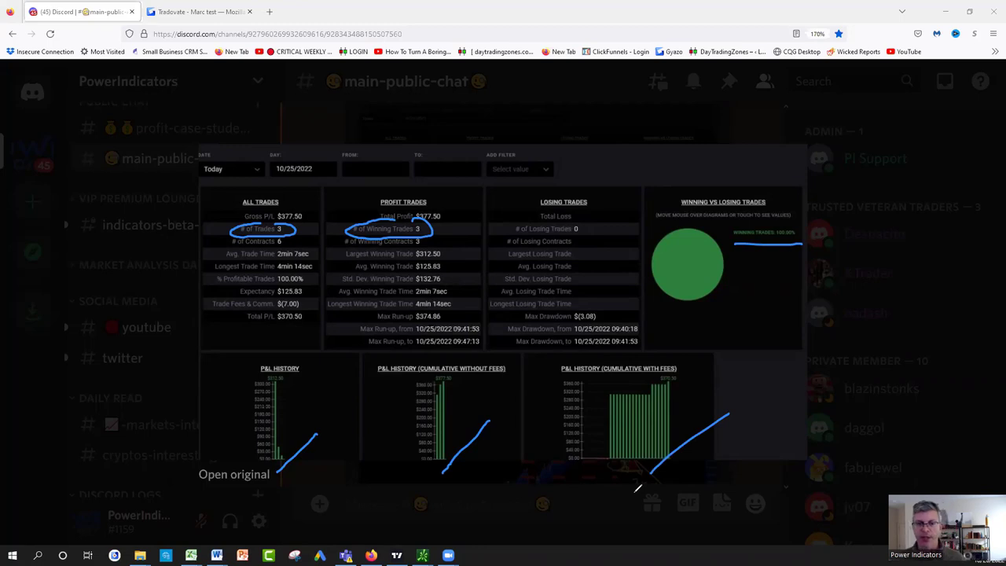
{"action": "mouse_move", "coordinate": [411, 305]}
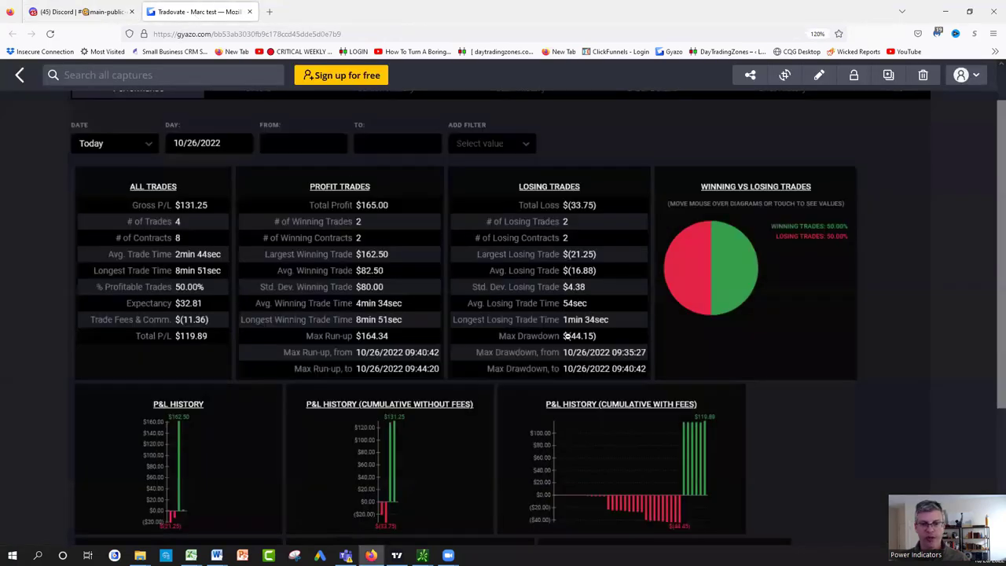
{"action": "mouse_move", "coordinate": [353, 308]}
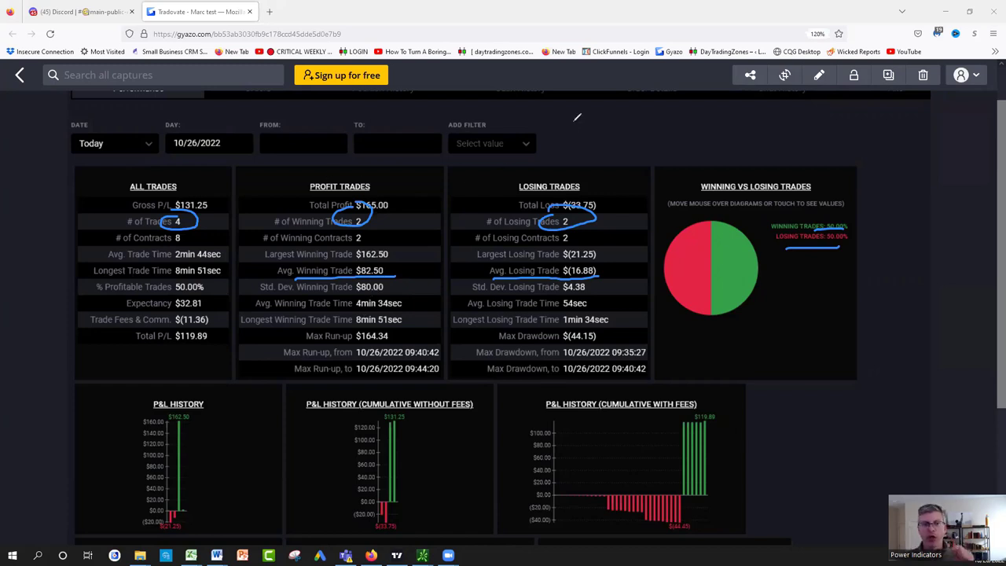
{"action": "mouse_move", "coordinate": [629, 81]}
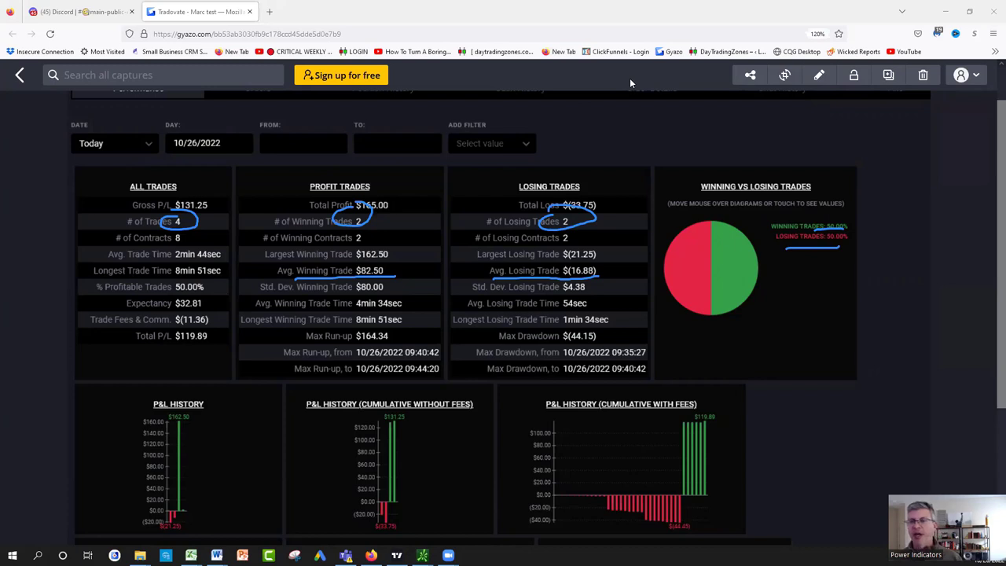
{"action": "mouse_move", "coordinate": [631, 85]}
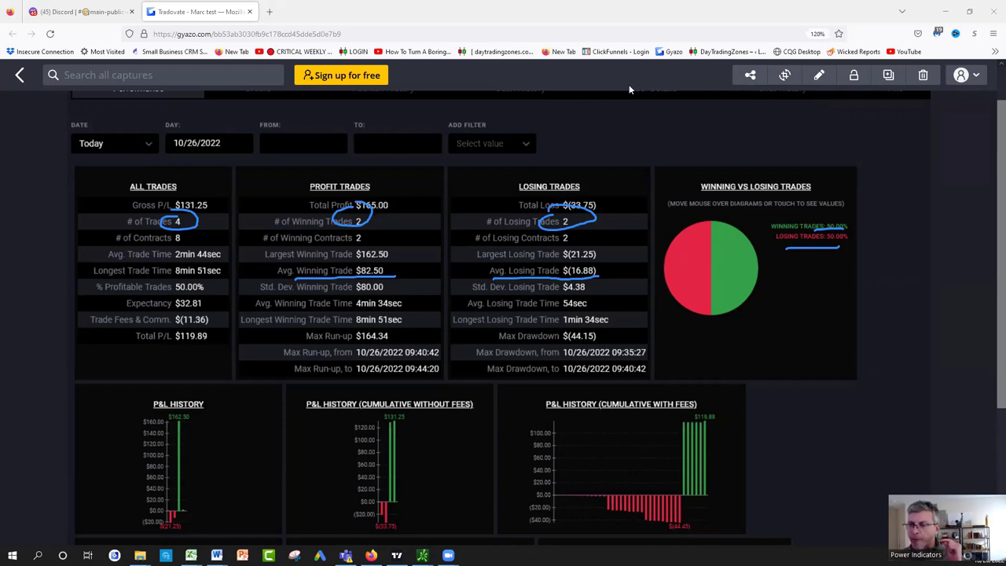